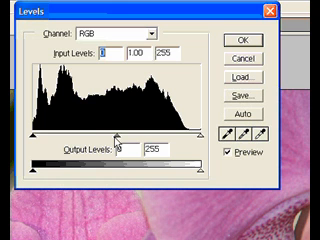
mouse_move(140, 150)
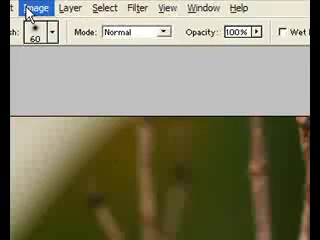
- Convert the orchid photo from RGB to Lab Color via the Image menu
click(24, 8)
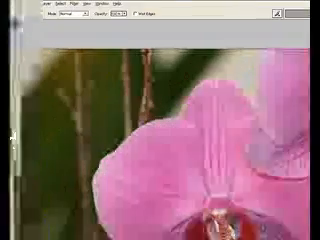
- Add a new Curves adjustment layer above the orchid photo from the Layer menu
click(46, 8)
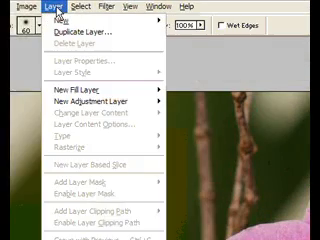
click(16, 8)
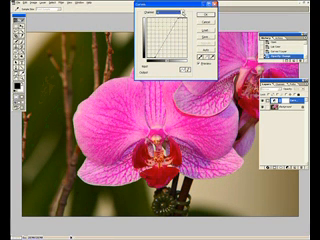
- Commit the Curves adjustment with OK, keeping the vivid magenta orchid colors
click(192, 20)
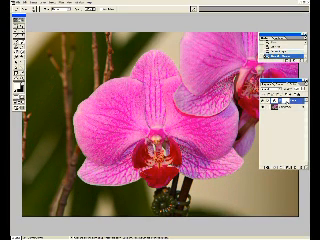